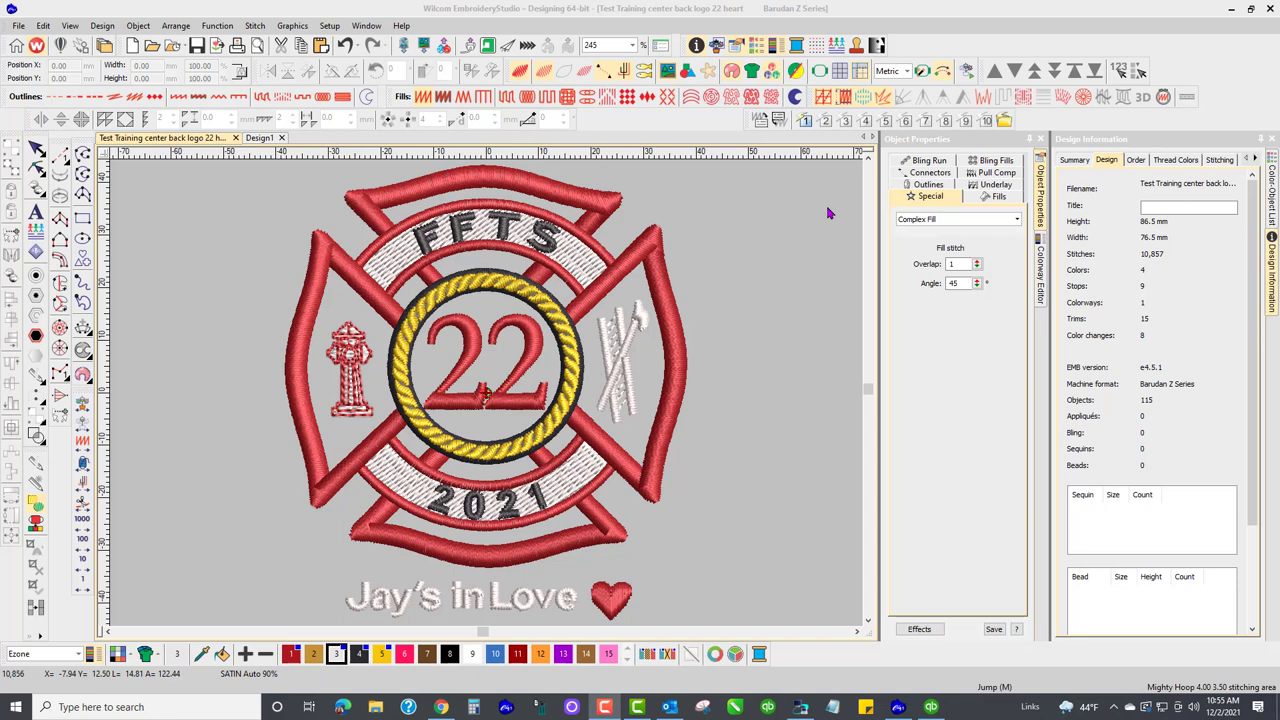
mouse_move(832, 218)
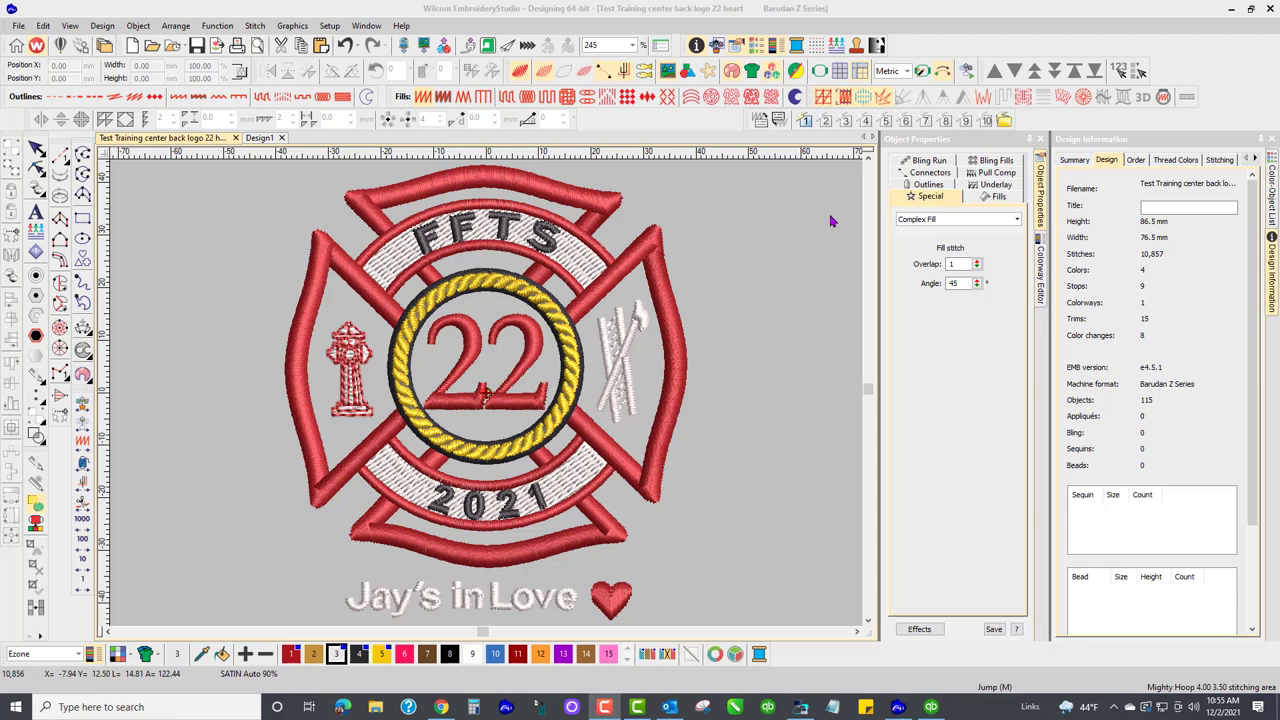
mouse_move(670, 348)
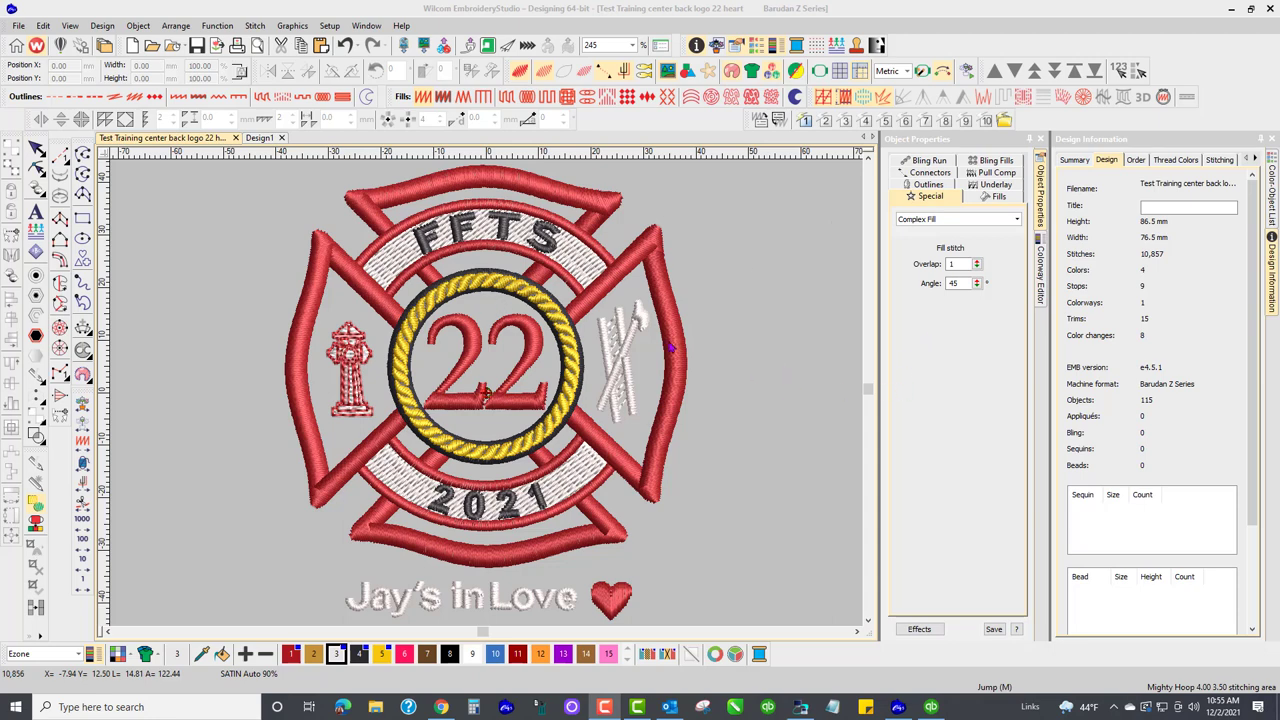
mouse_move(433, 255)
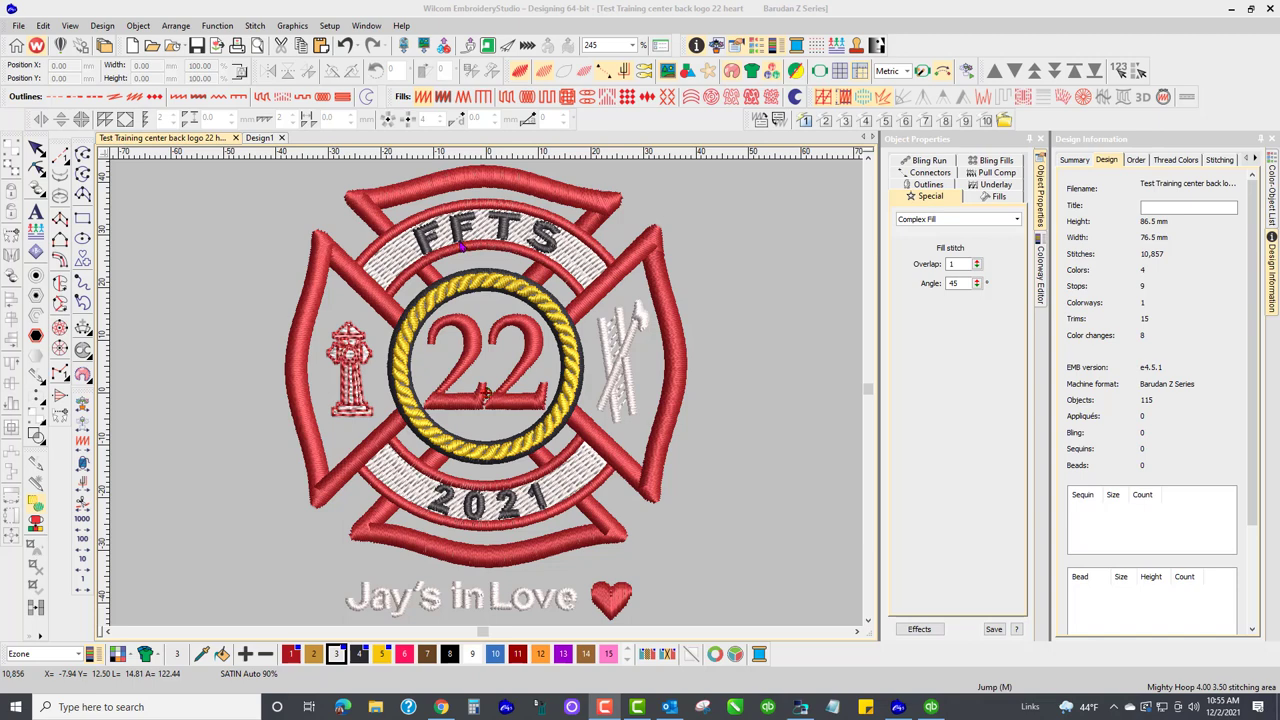
mouse_move(518, 243)
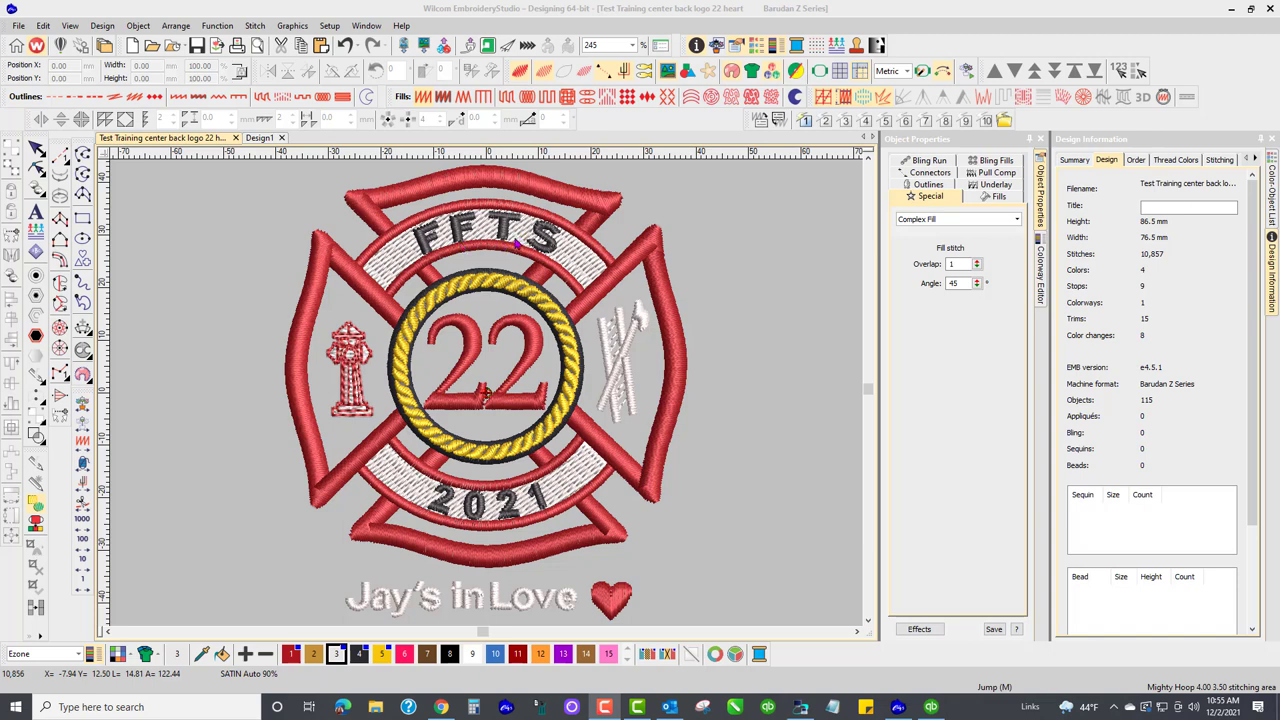
mouse_move(428, 245)
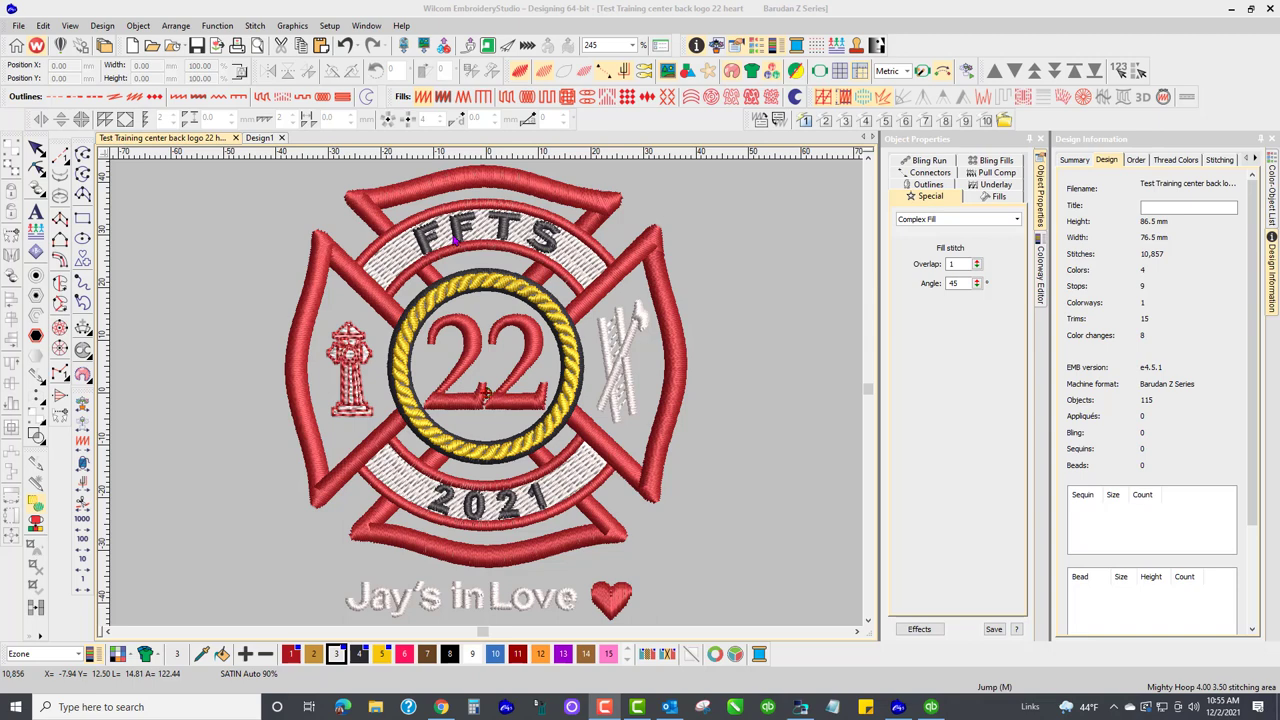
mouse_move(558, 500)
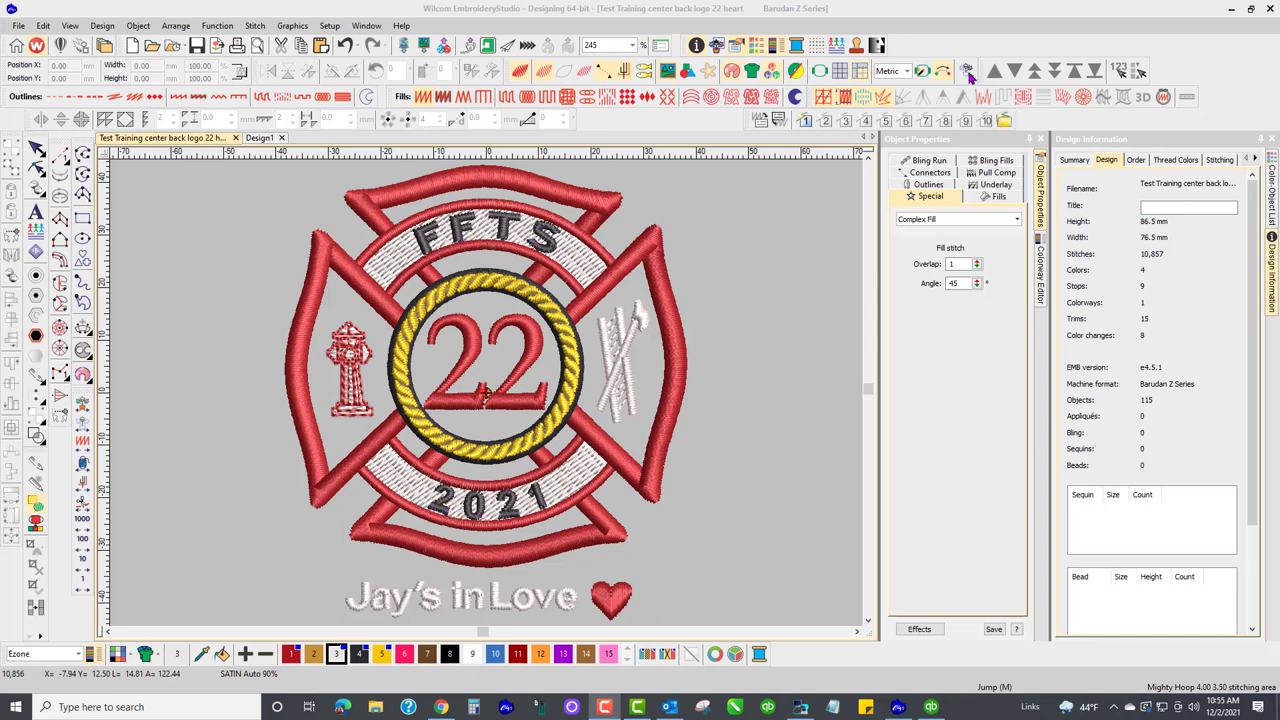
Replay the stitch-out through the white banners, hydrant, axes and FFTS lettering, then pause.
left_click(968, 72)
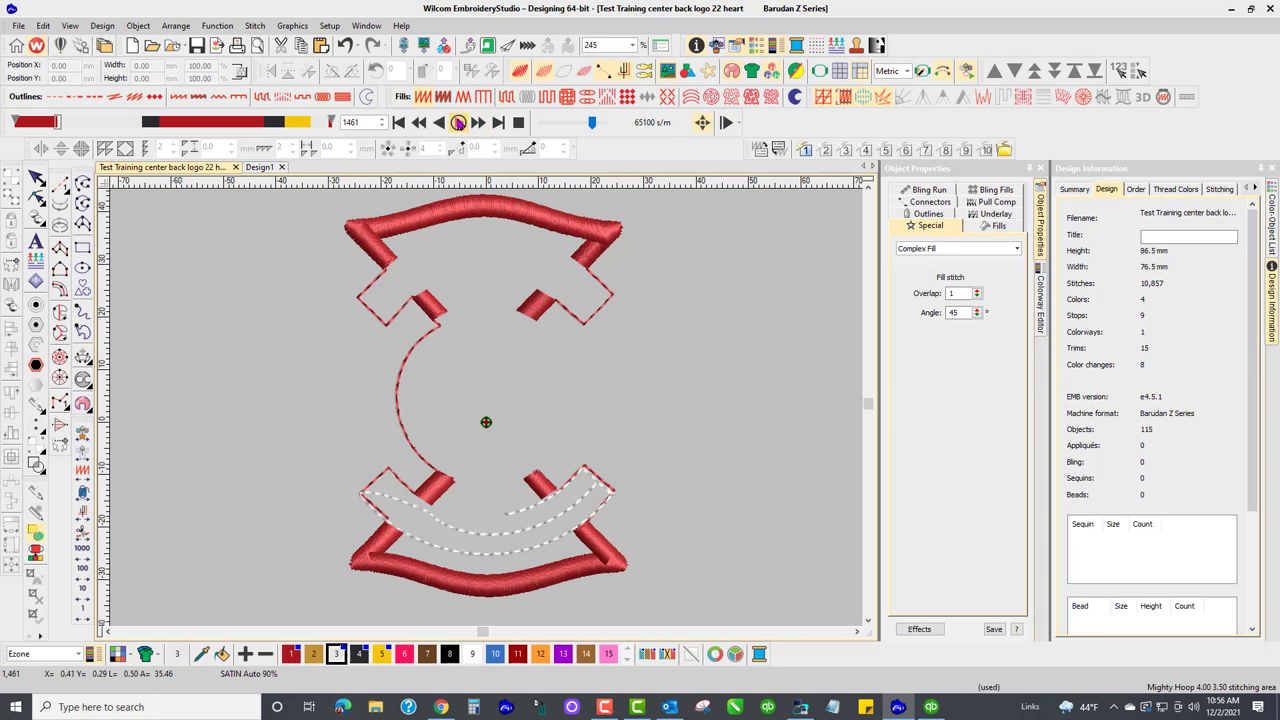
left_click(458, 122)
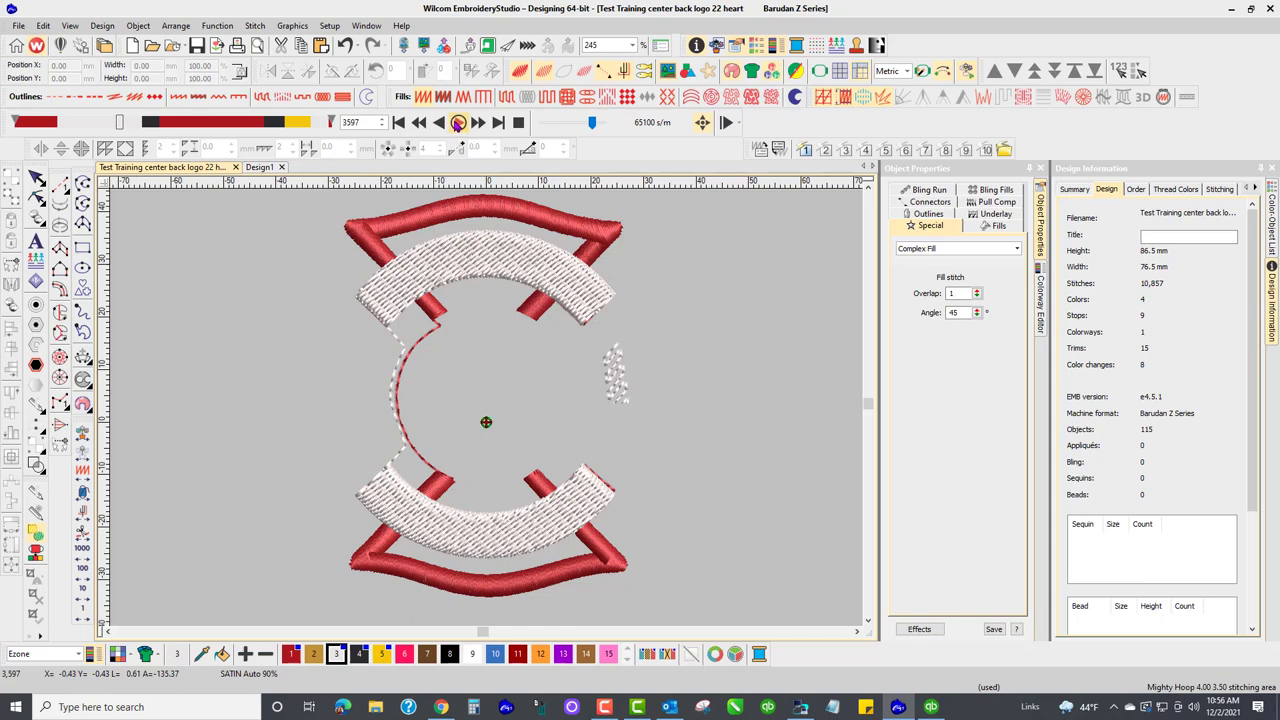
left_click(458, 122)
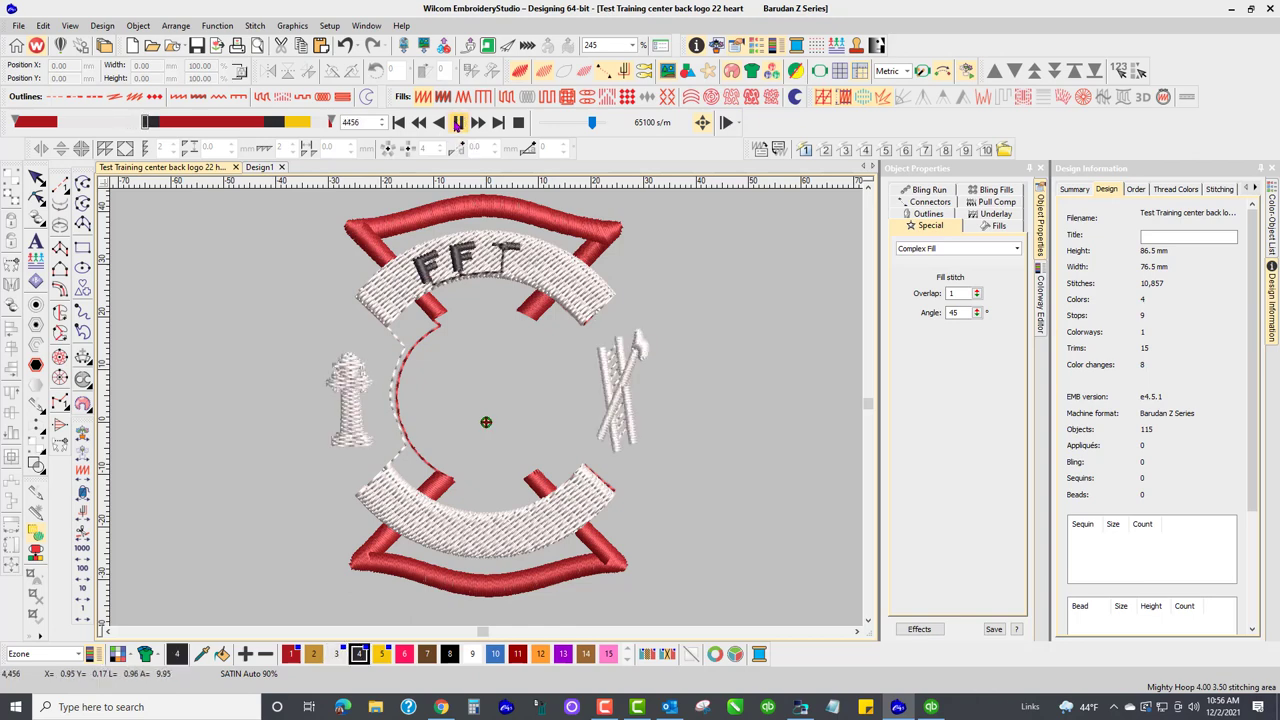
left_click(458, 122)
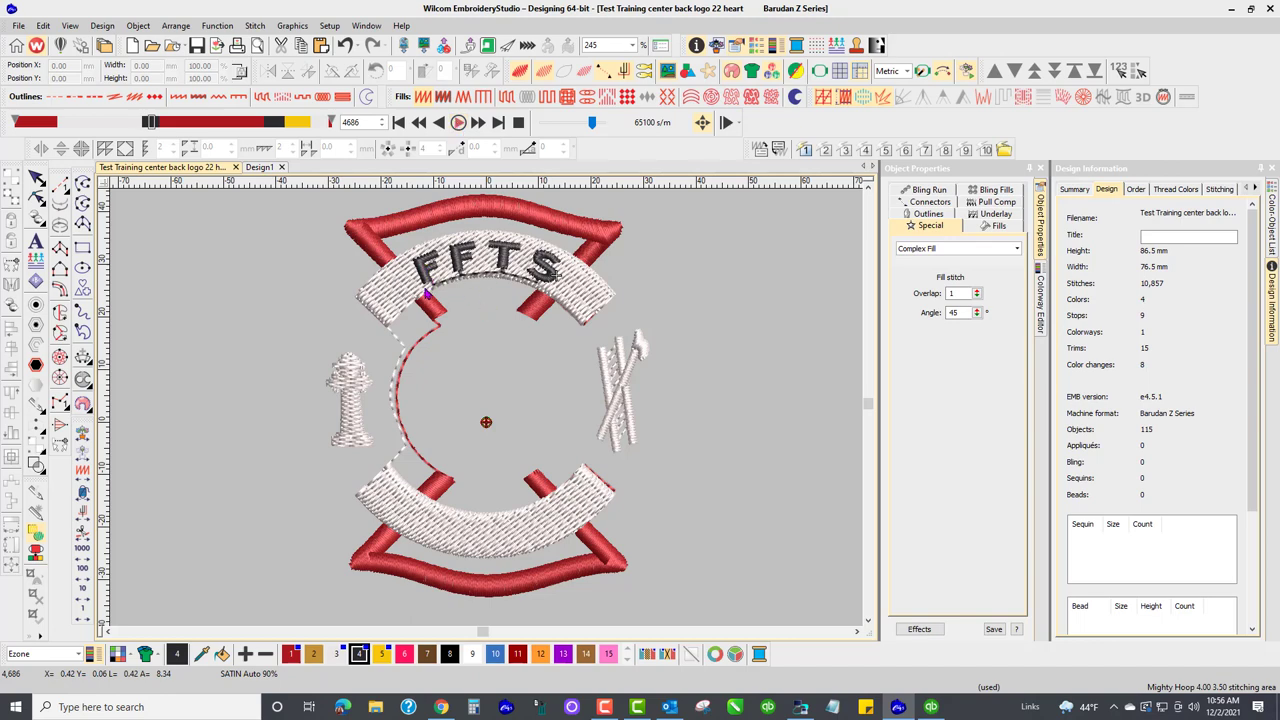
mouse_move(263, 336)
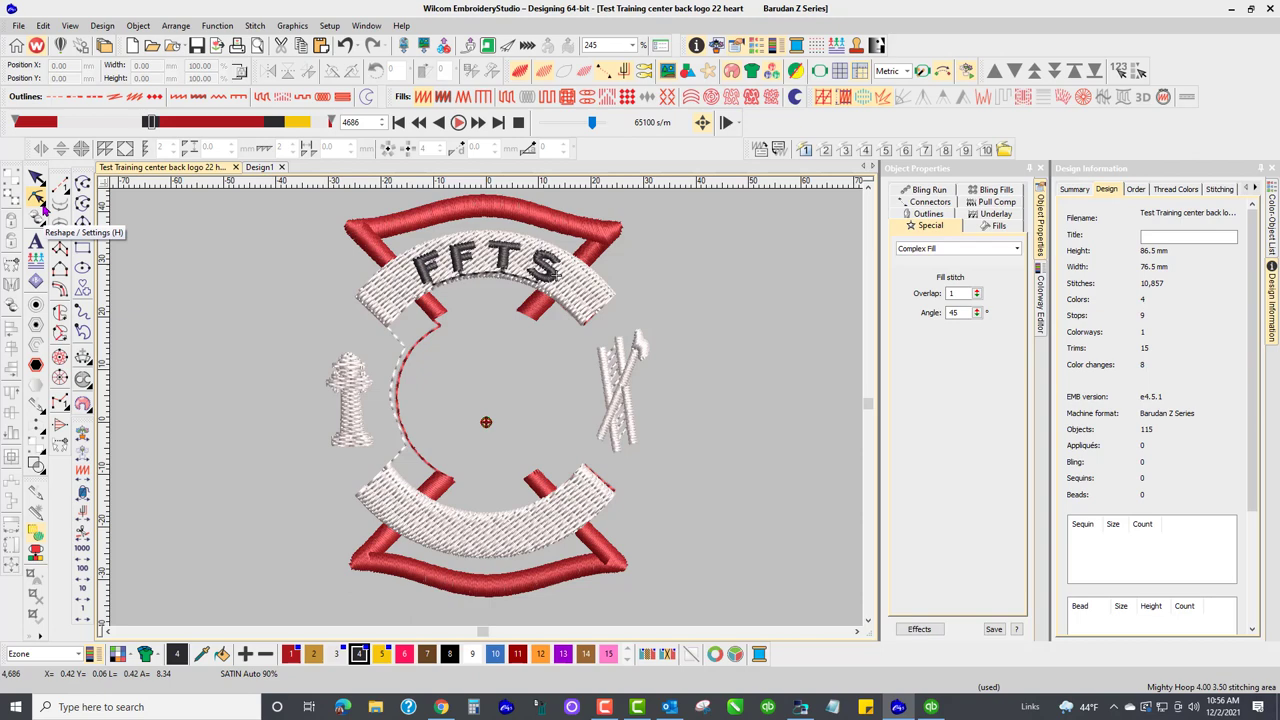
mouse_move(35, 207)
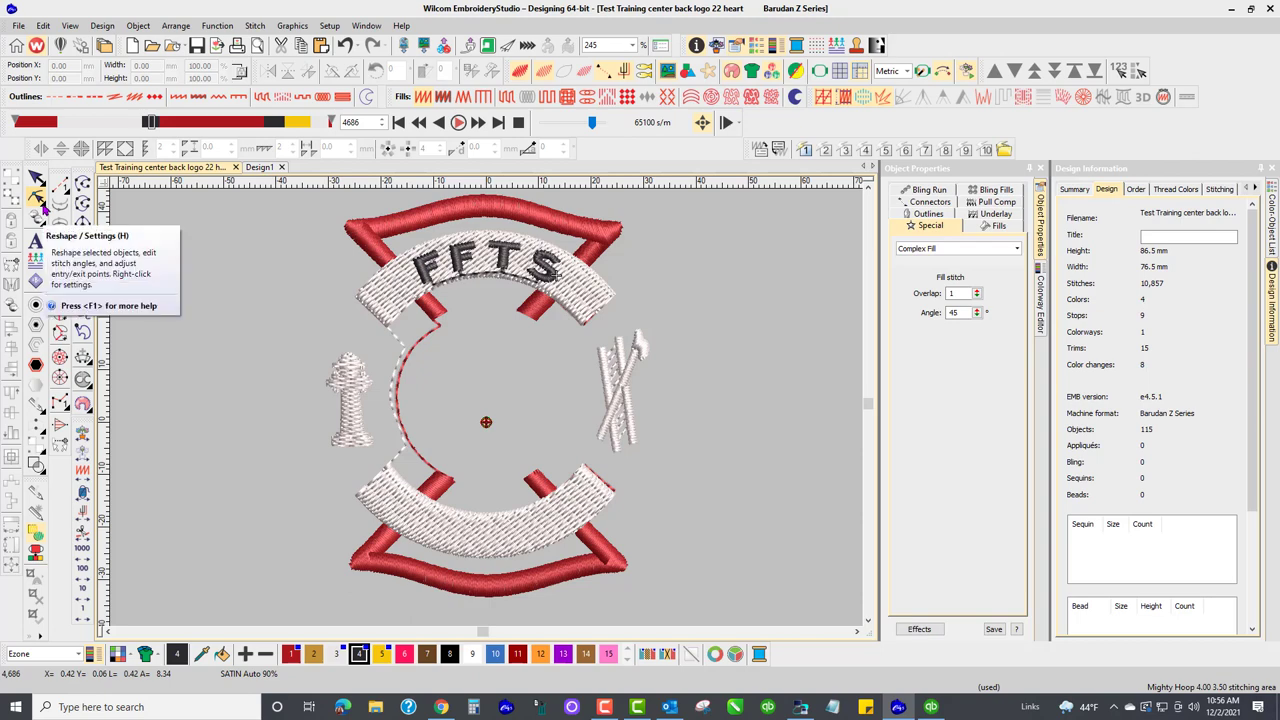
mouse_move(630, 203)
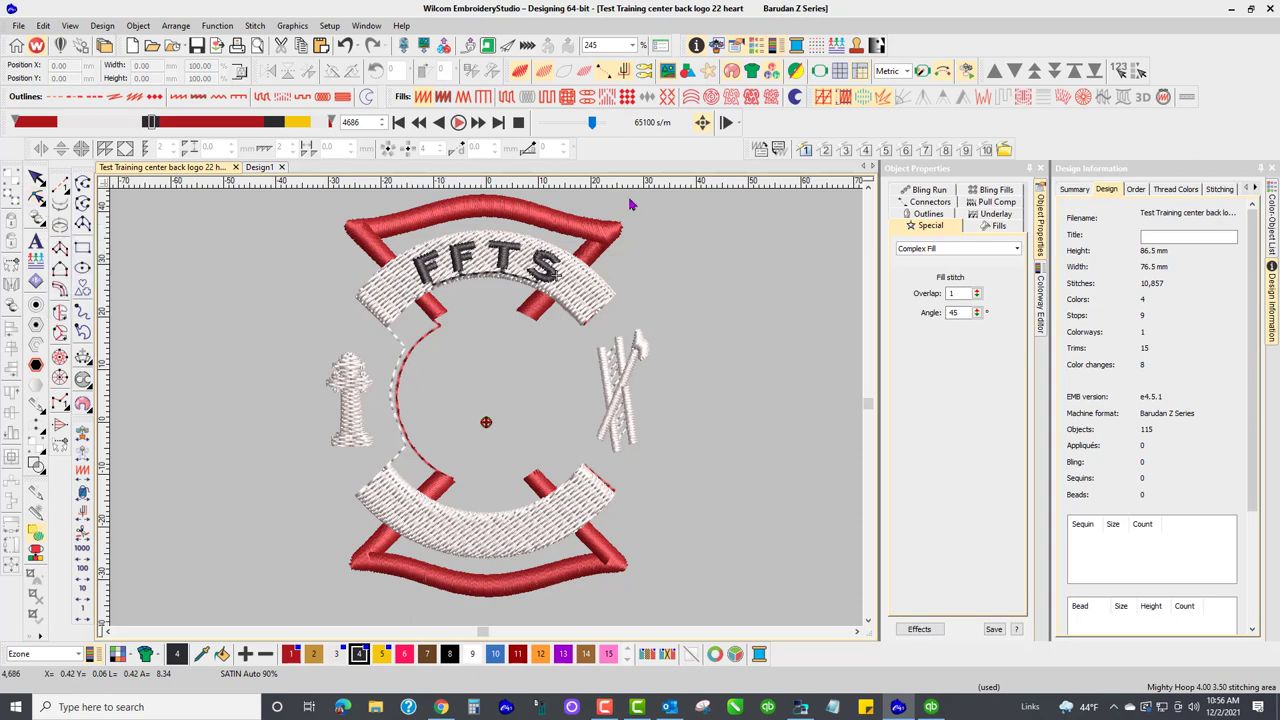
mouse_move(440, 290)
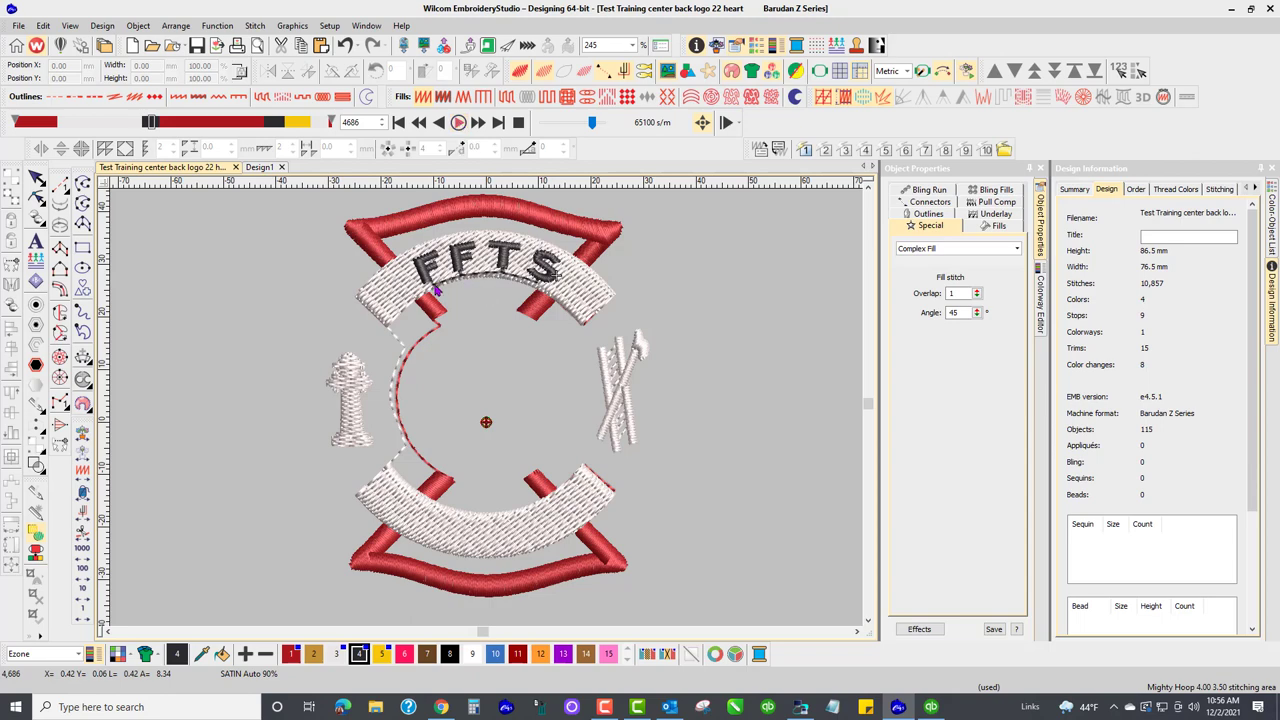
mouse_move(463, 285)
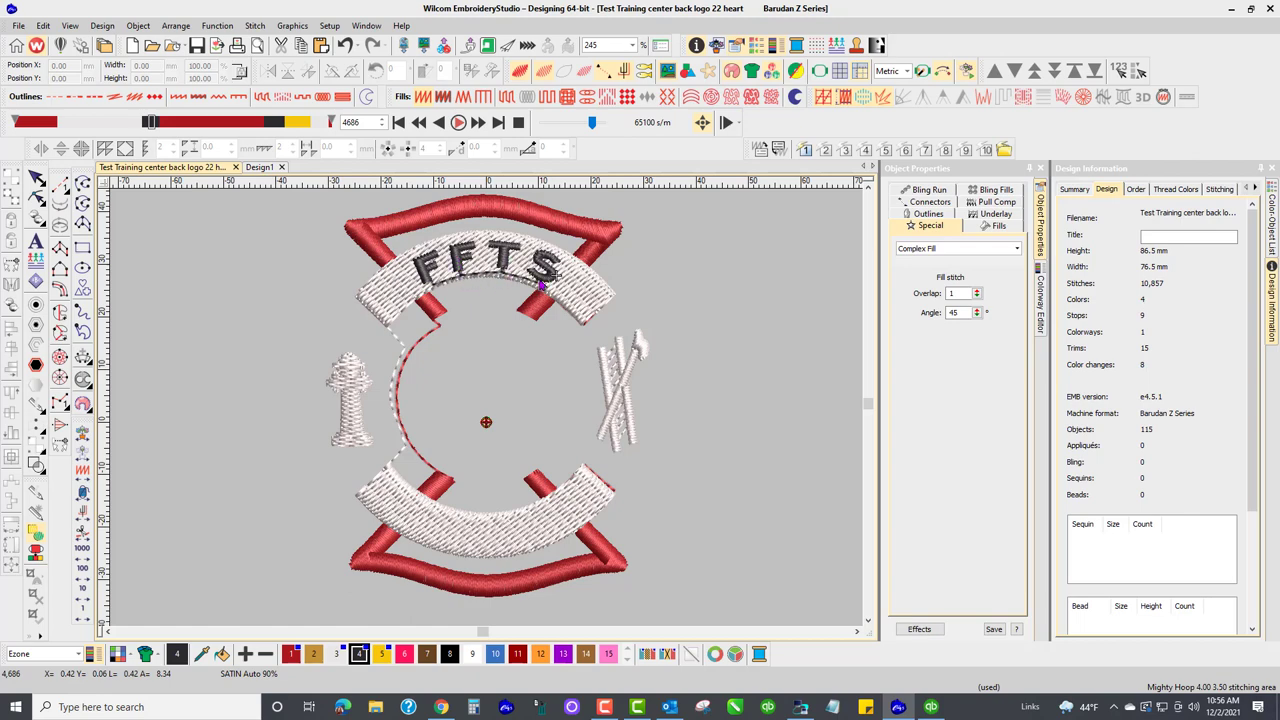
Step the replay through 2021, hydrant, red cross, 22 and rope rings, then stop.
left_click(458, 122)
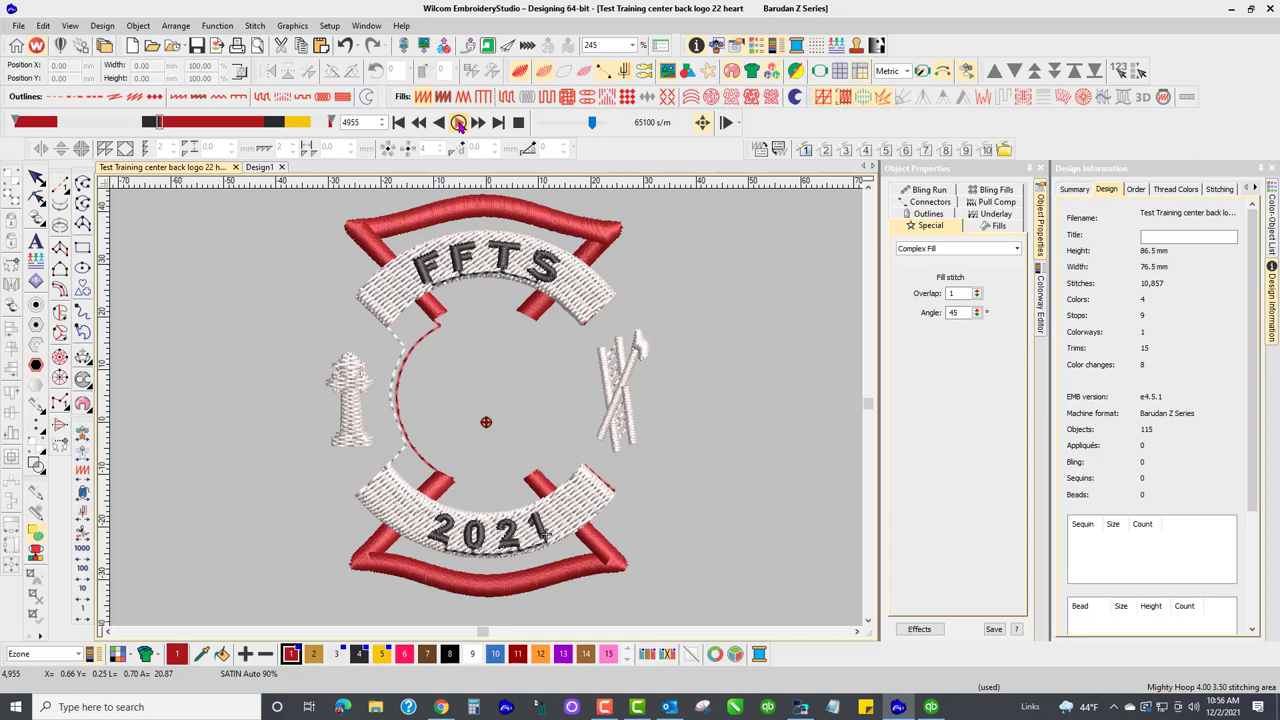
left_click(458, 122)
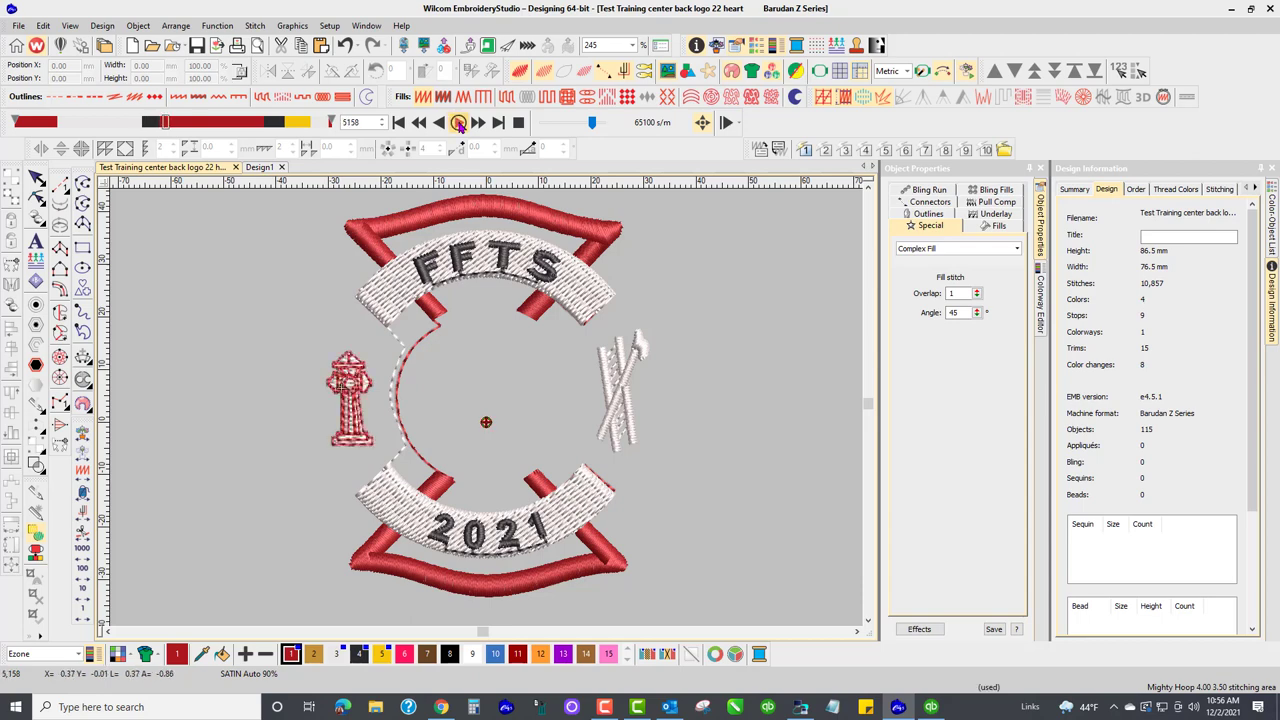
left_click(459, 122)
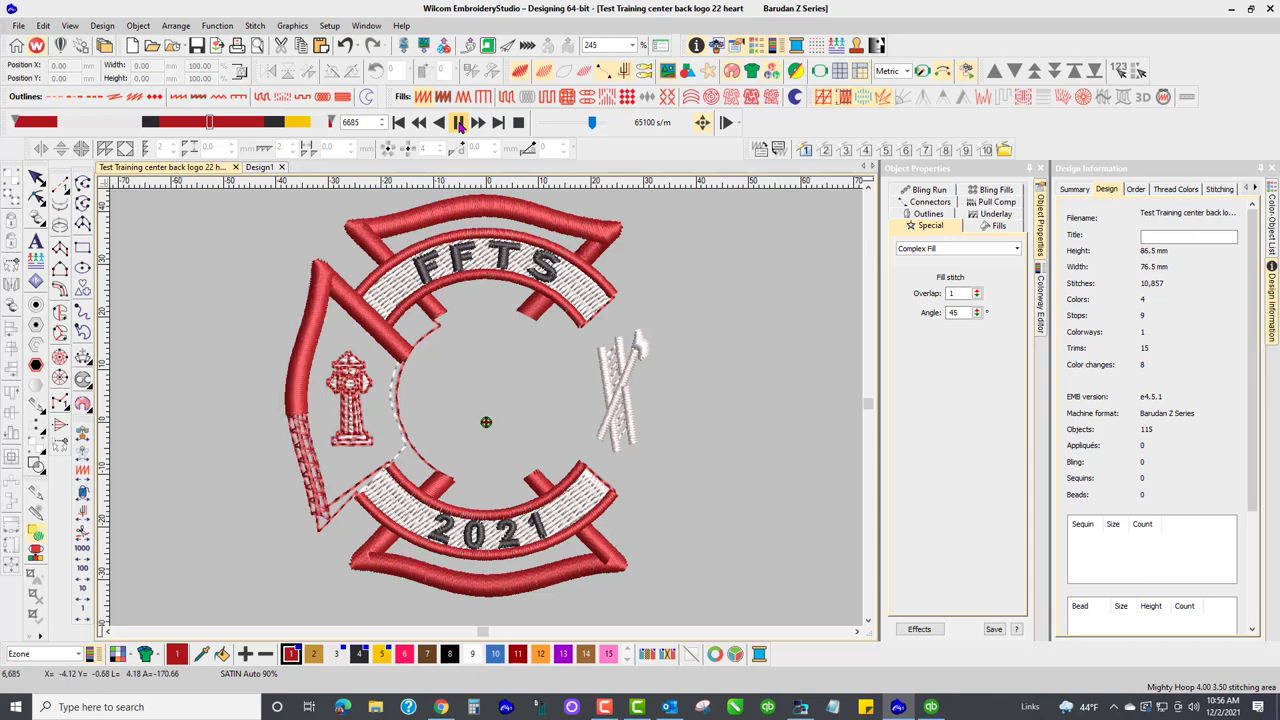
left_click(459, 122)
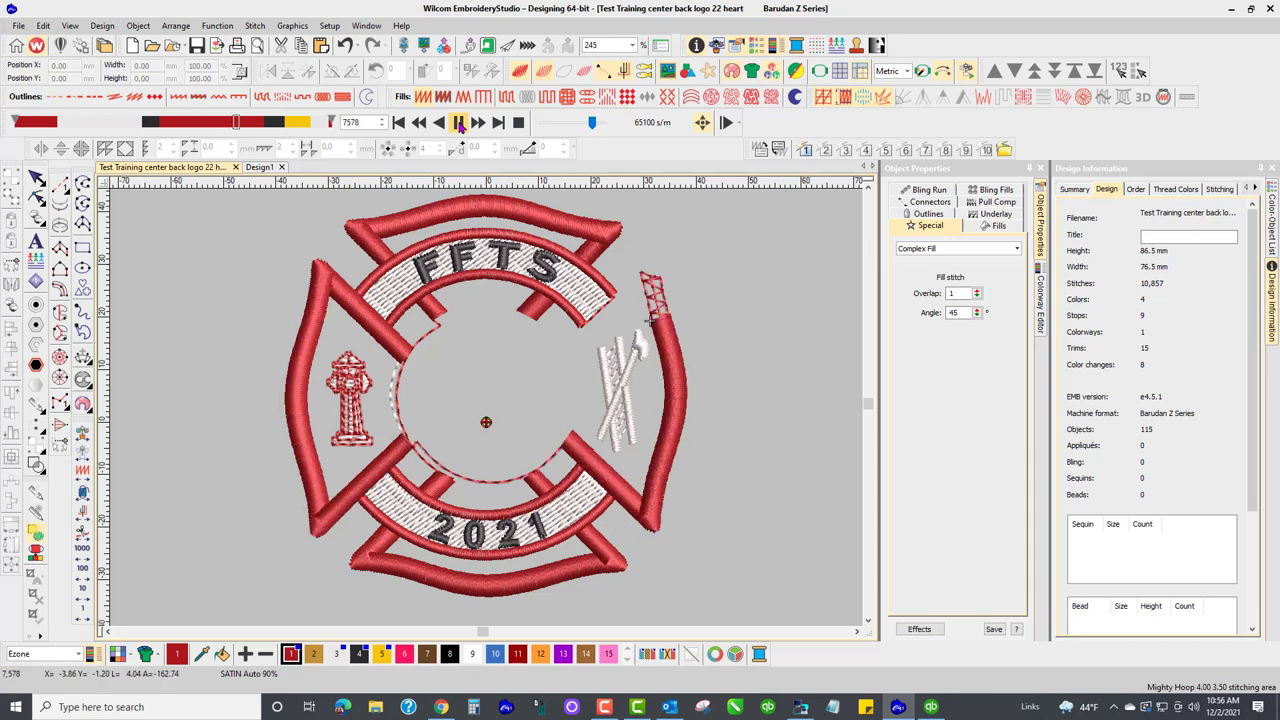
left_click(458, 122)
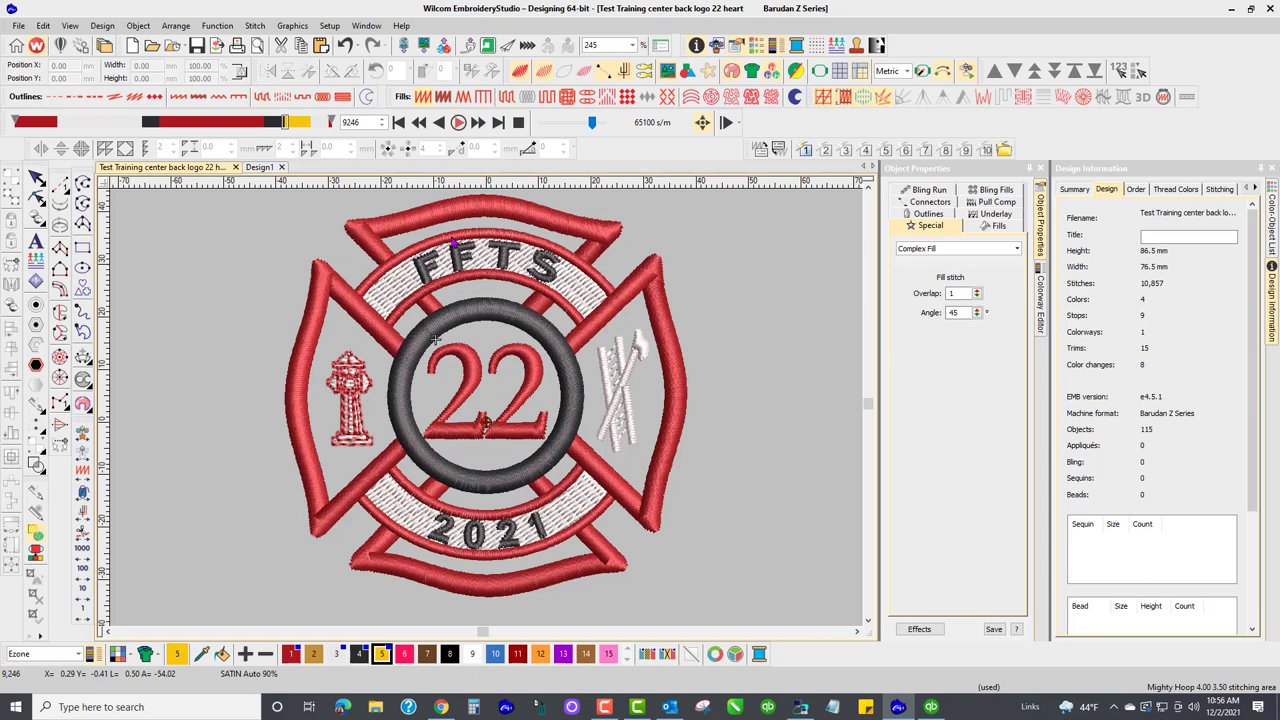
left_click(458, 122)
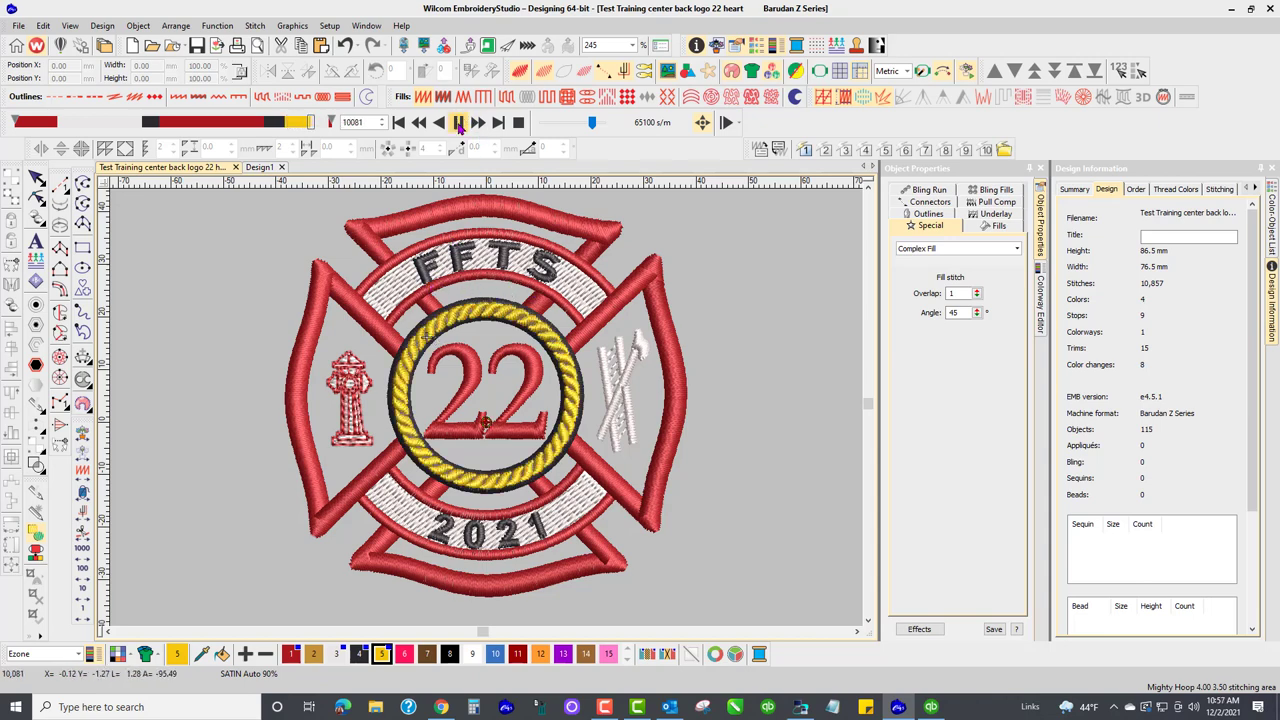
left_click(518, 122)
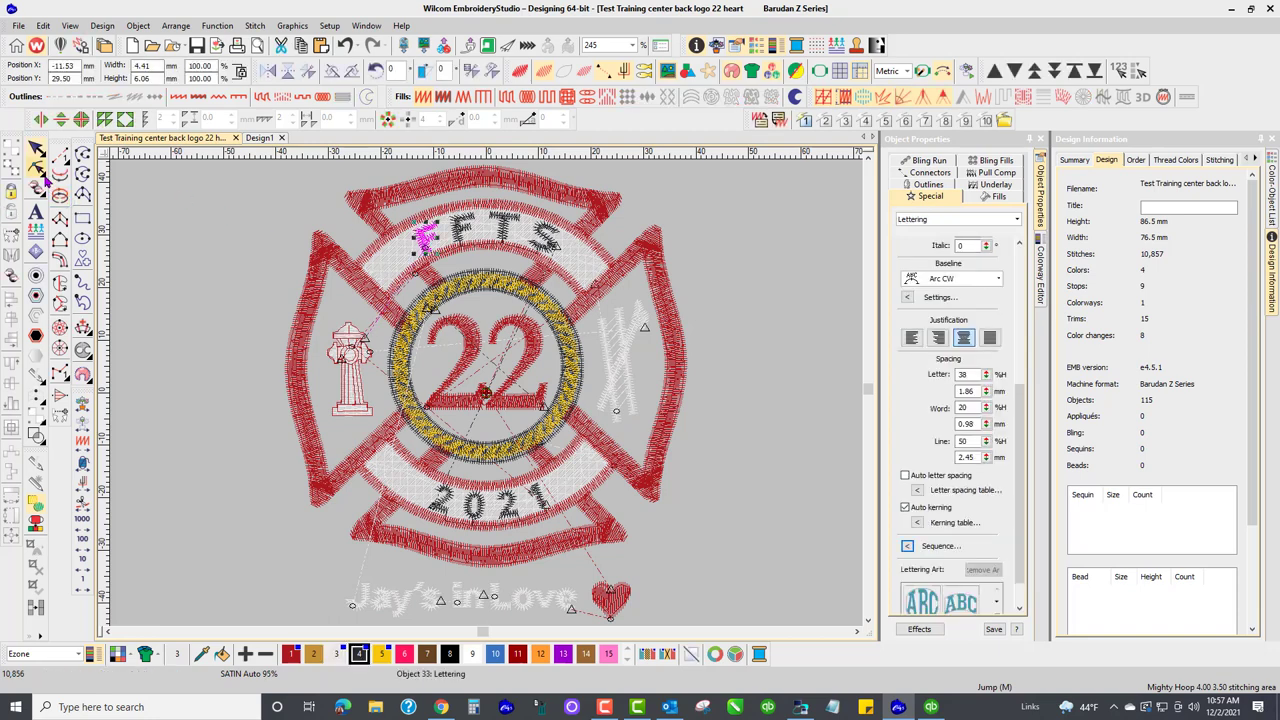
mouse_move(78, 175)
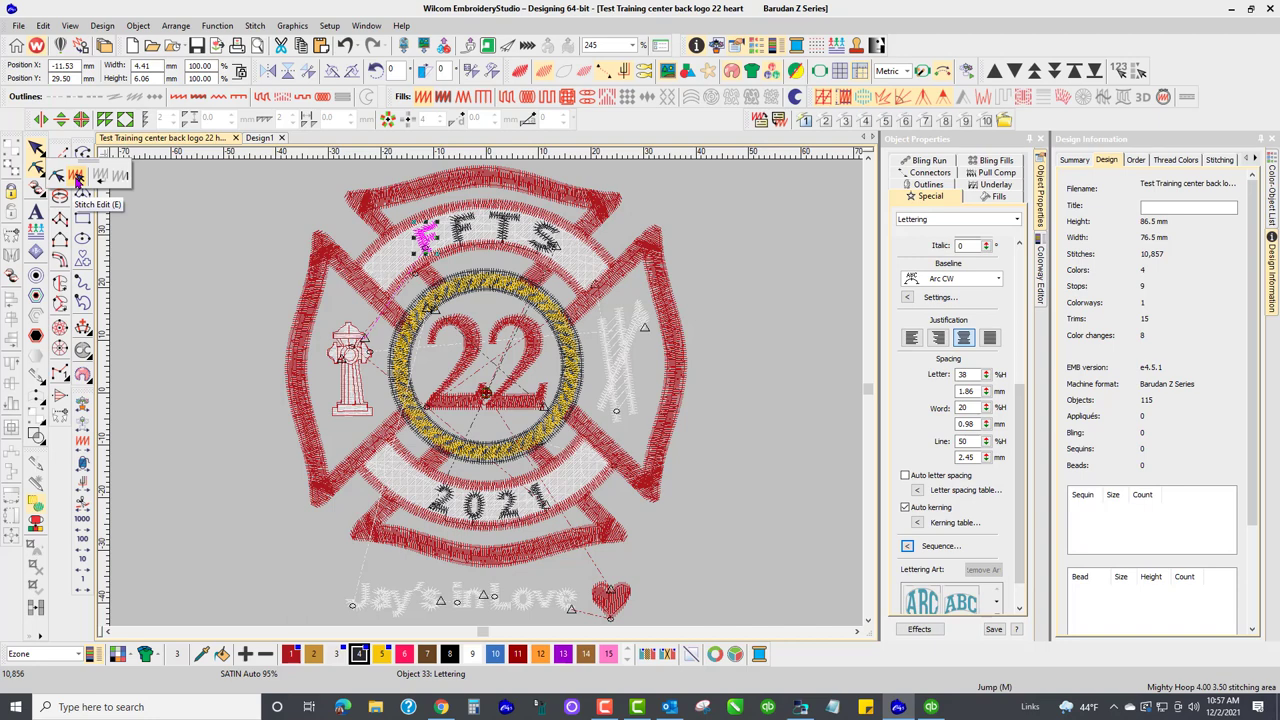
mouse_move(78, 175)
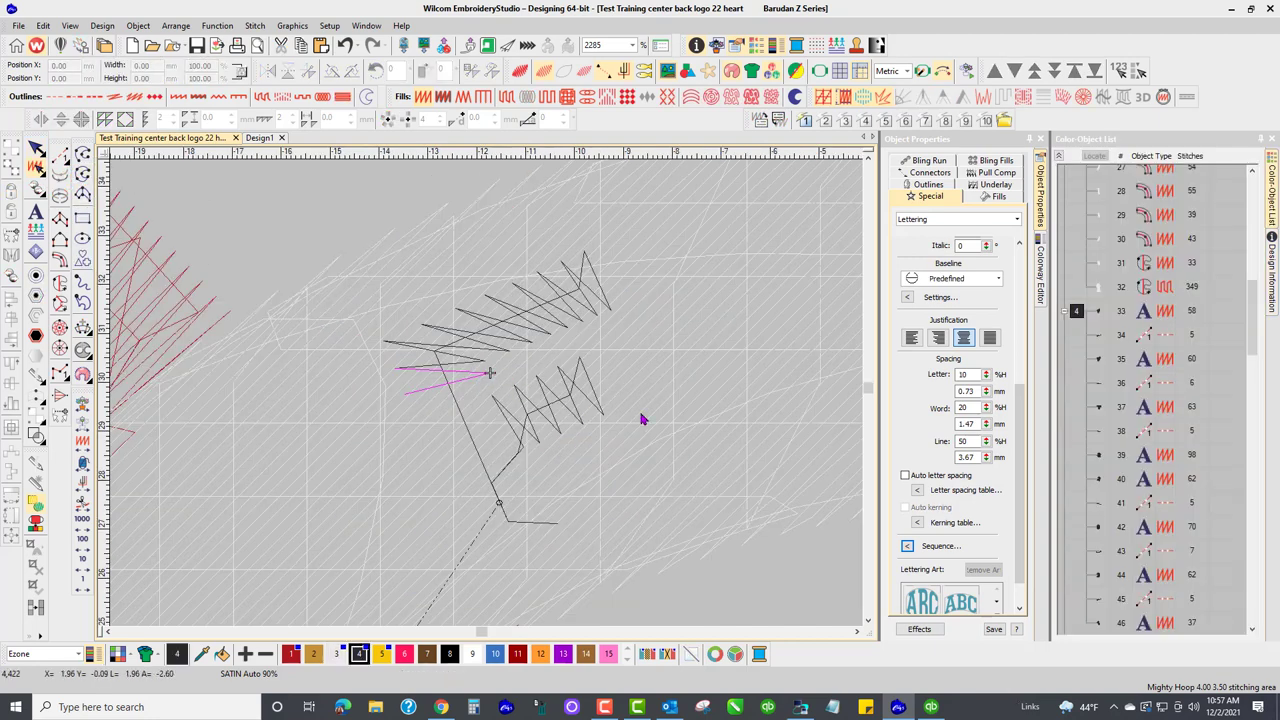
scroll("down", 3)
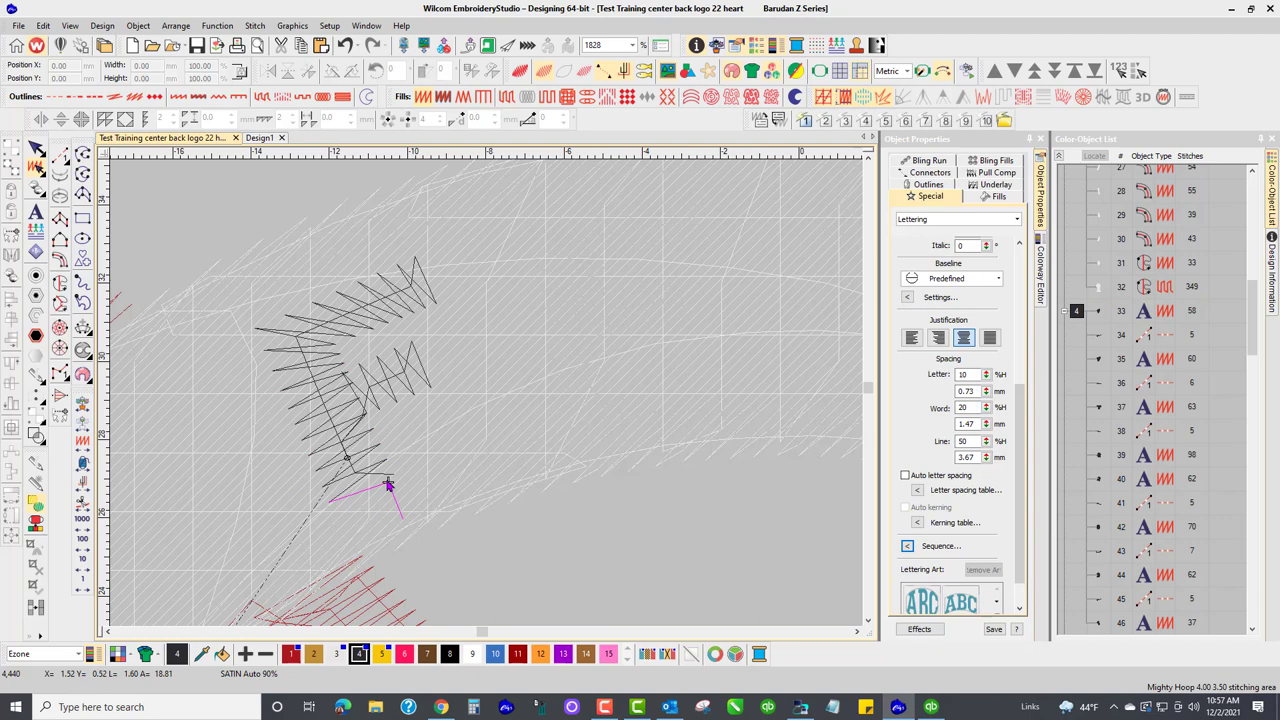
mouse_move(505, 457)
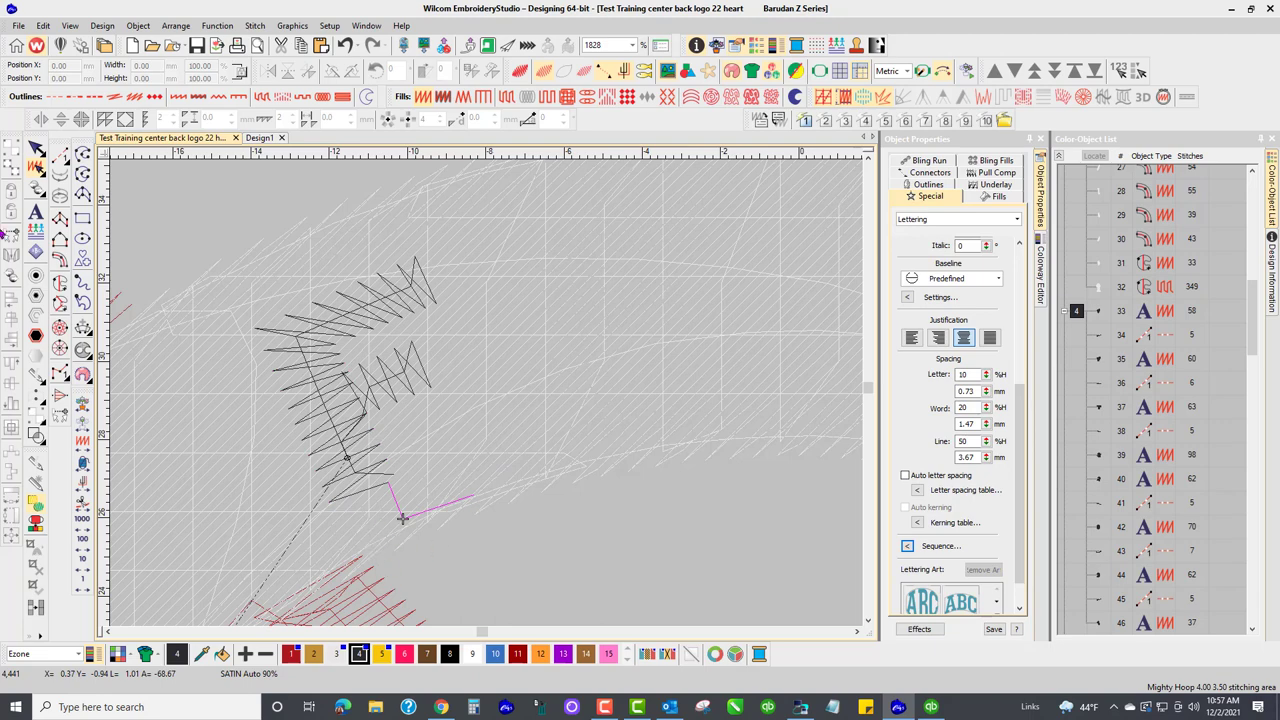
mouse_move(62, 155)
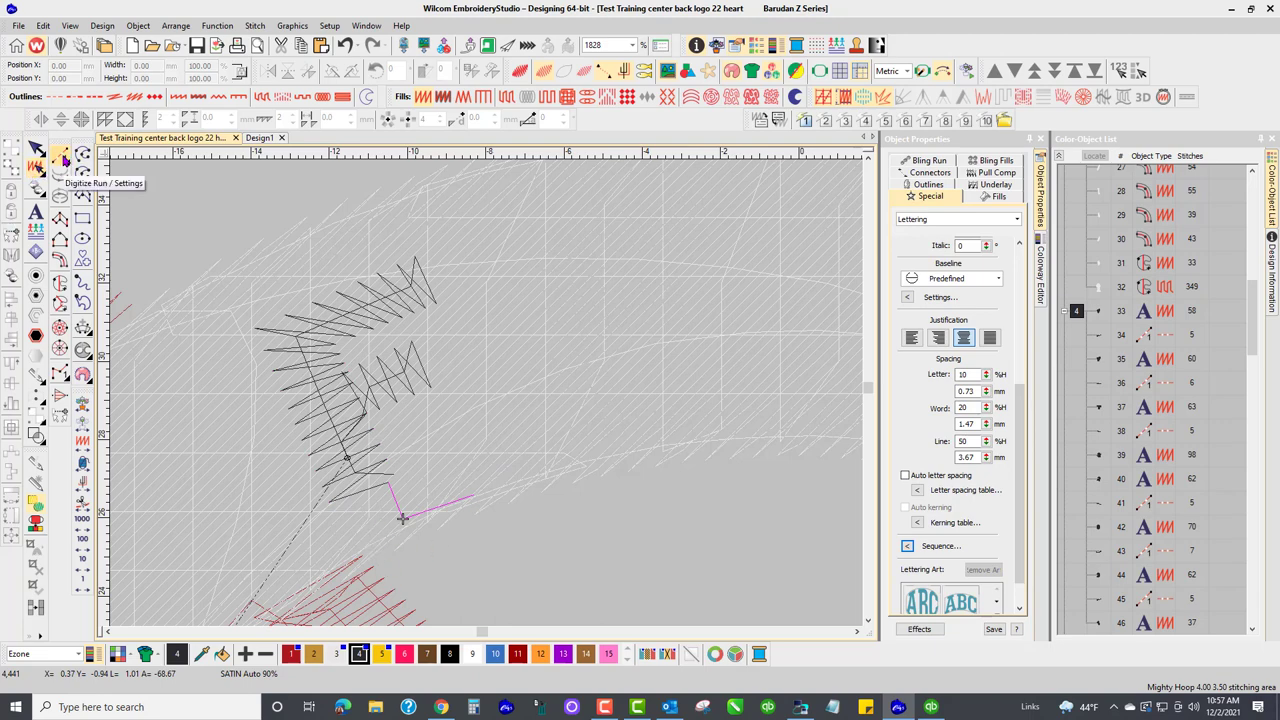
mouse_move(543, 482)
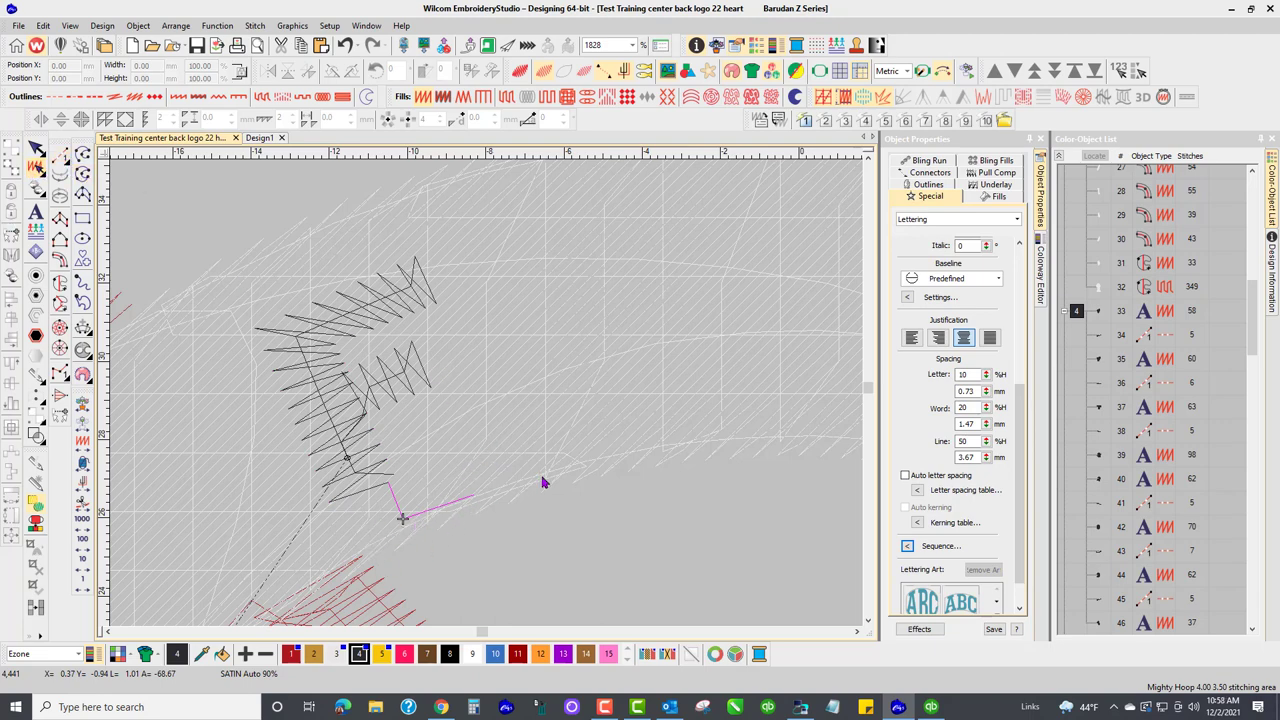